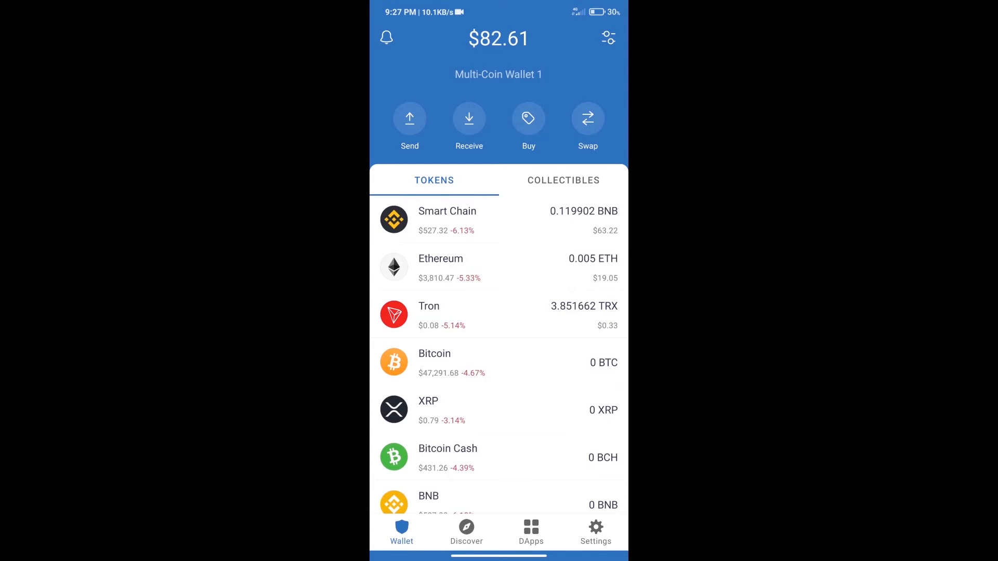
# Start a BNB purchase from the wallet, then back out of the buy screen.
pyautogui.click(528, 119)
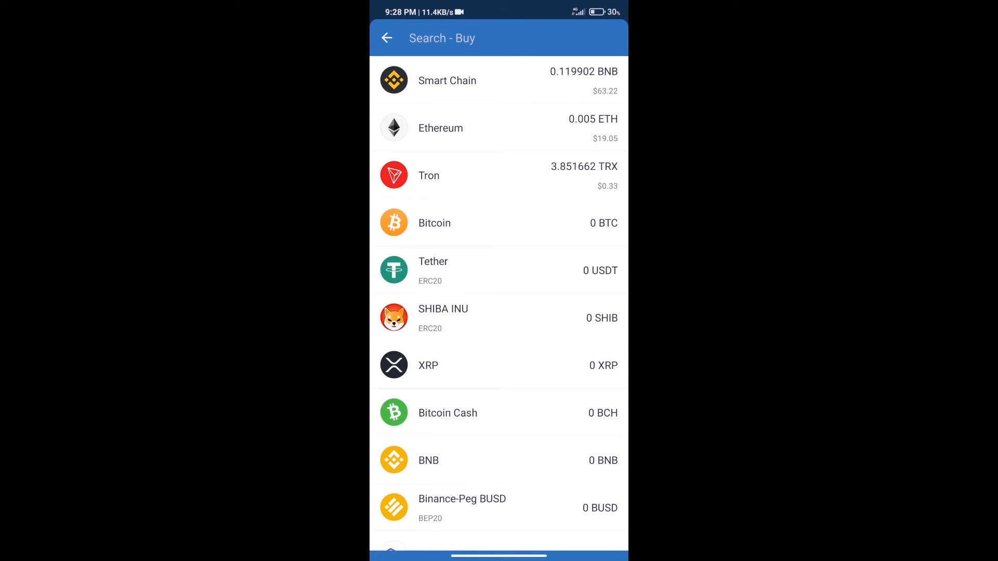
pyautogui.write('bn')
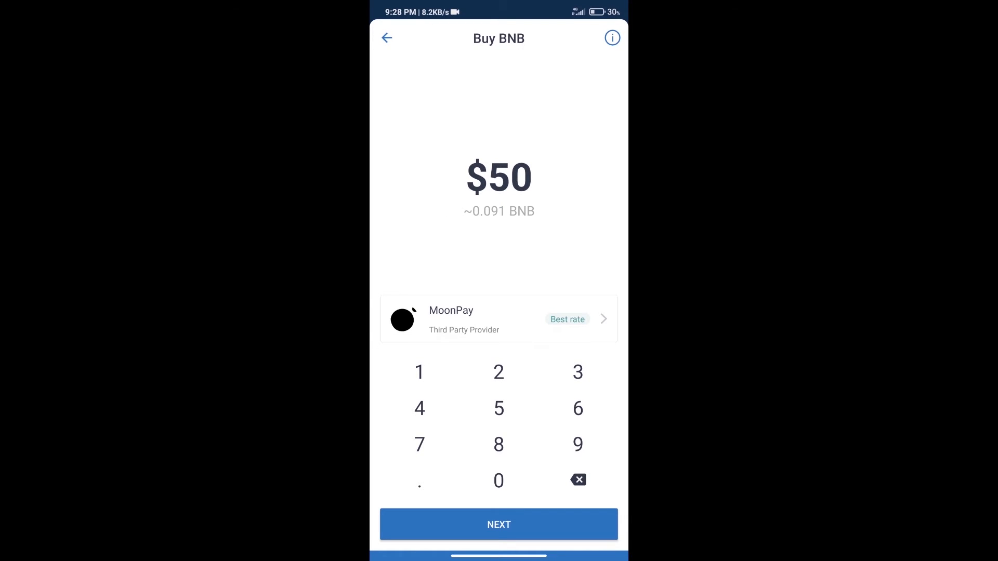
pyautogui.click(386, 38)
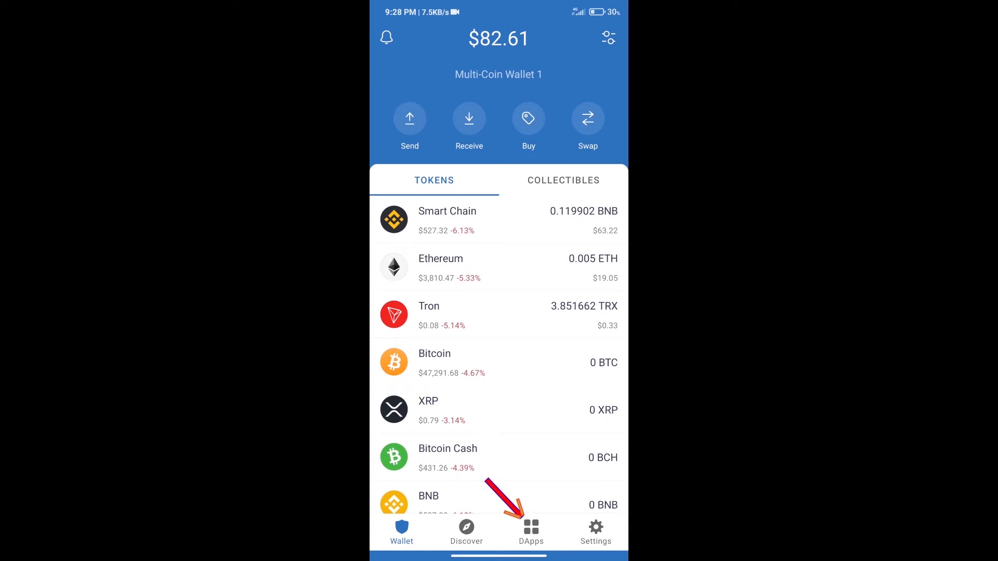
# Connect PancakeSwap in the DApps browser to Trust Wallet, showing 0.119902 BNB.
pyautogui.click(530, 527)
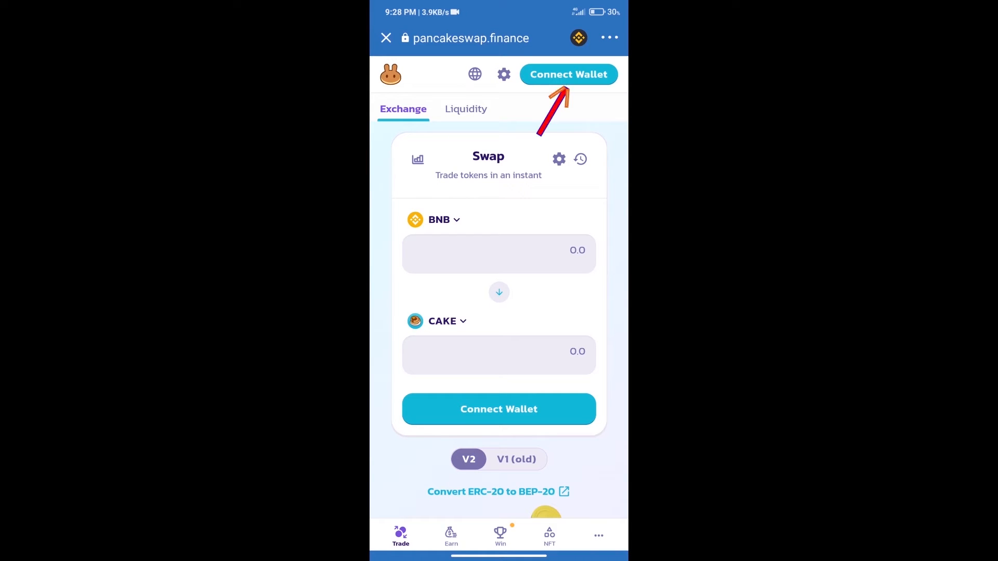
pyautogui.click(567, 74)
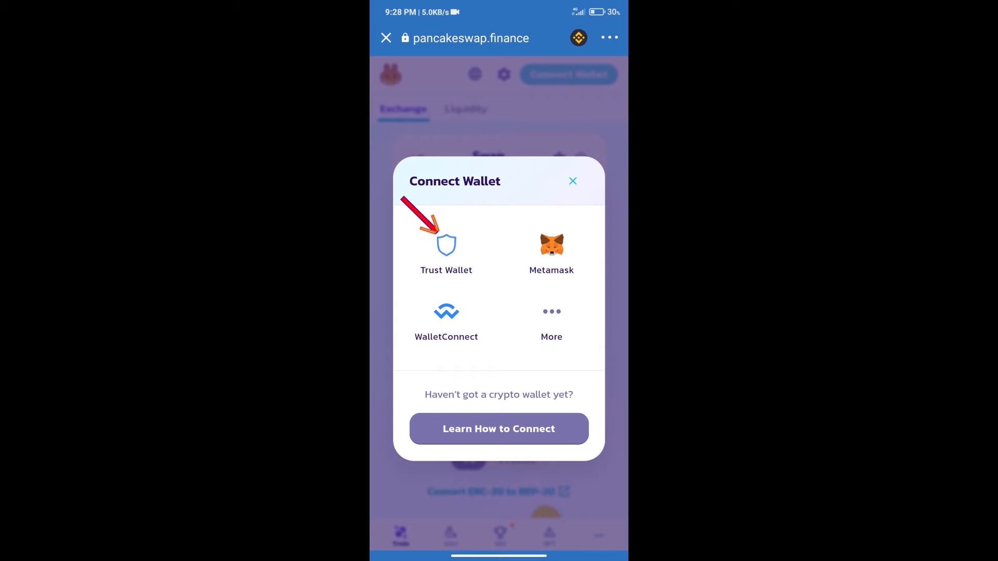
pyautogui.click(572, 181)
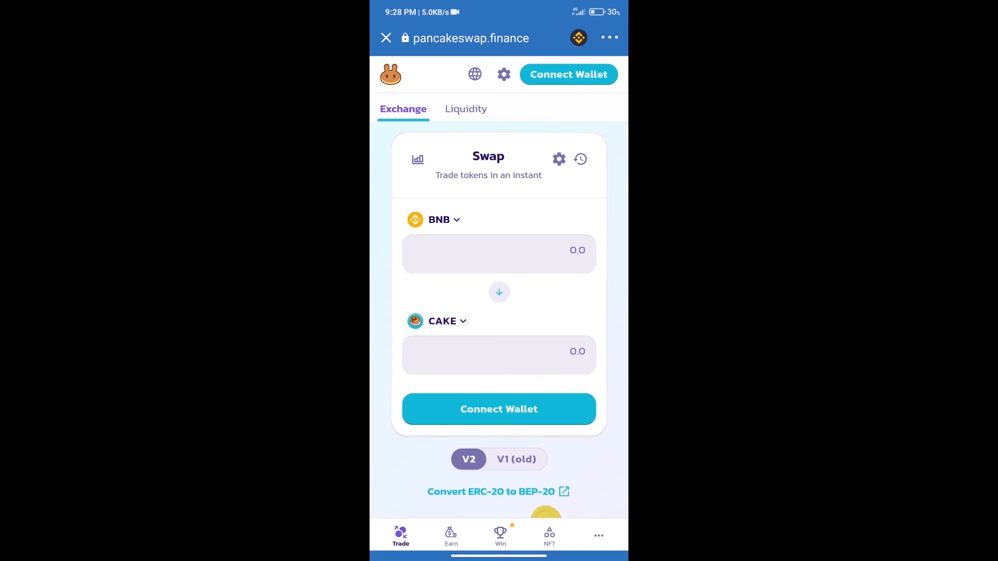
pyautogui.click(568, 73)
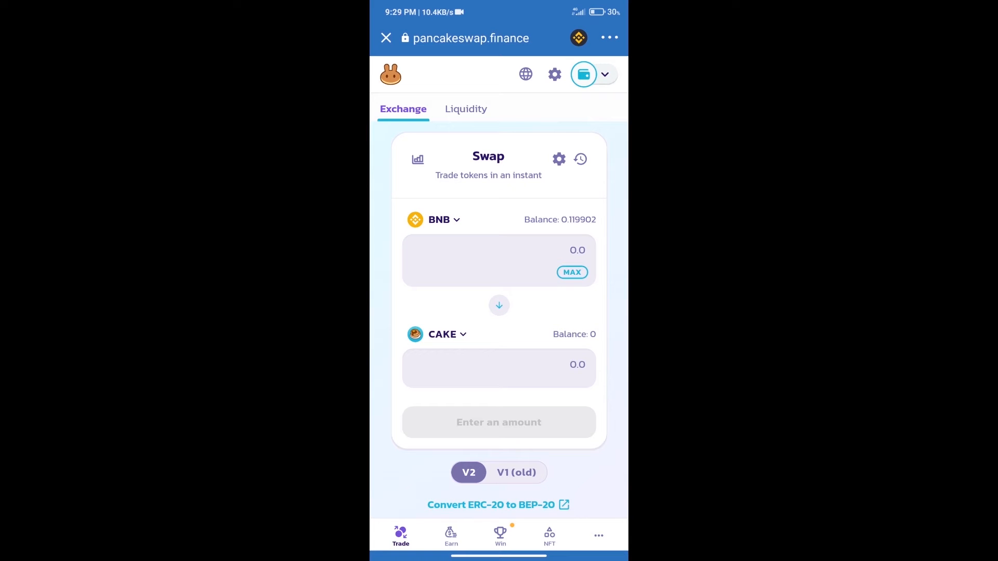
pyautogui.click(442, 334)
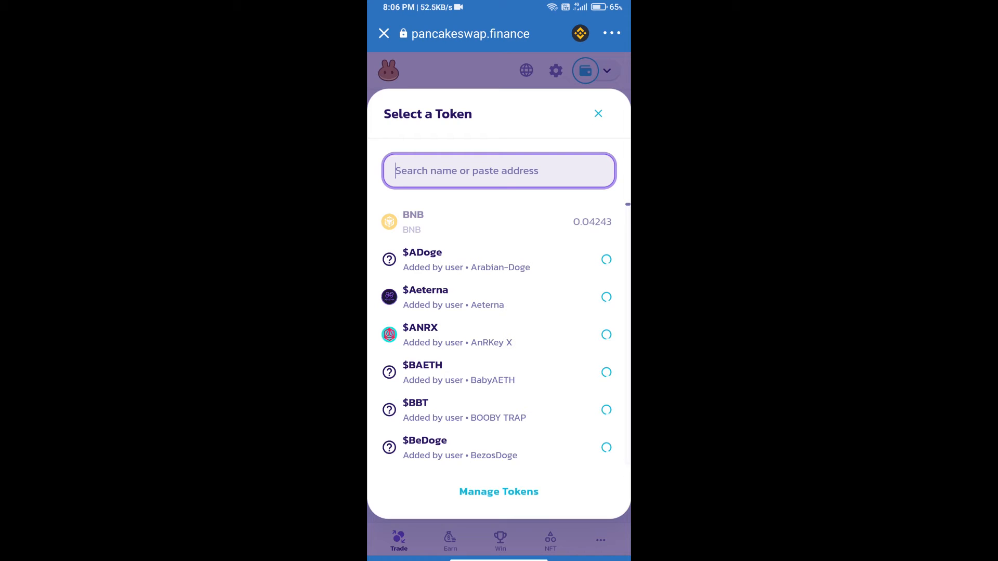
# Paste the copied contract address and import Bird Bro (BIRDBRO) as the receiving token.
pyautogui.press('recent_apps')
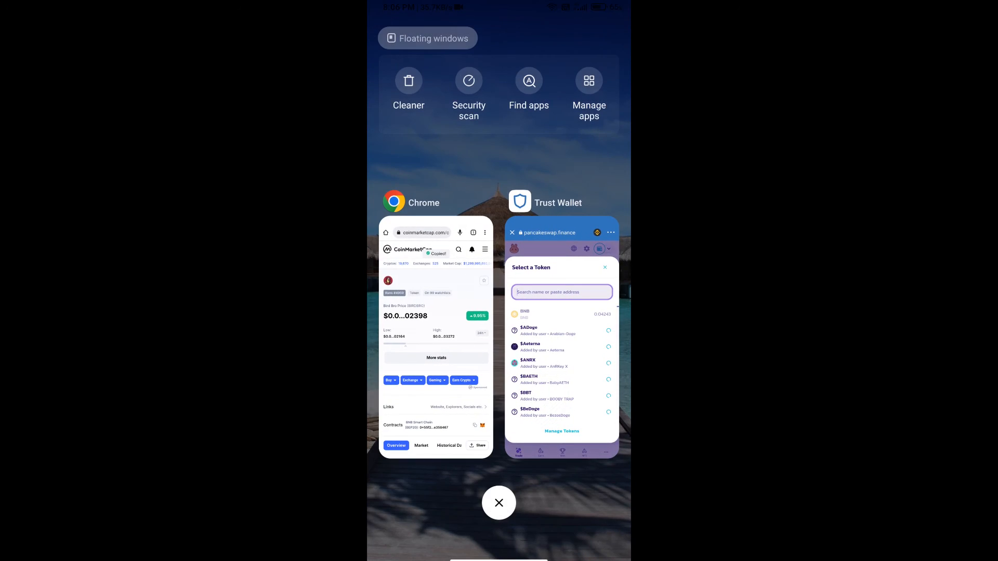
pyautogui.click(561, 344)
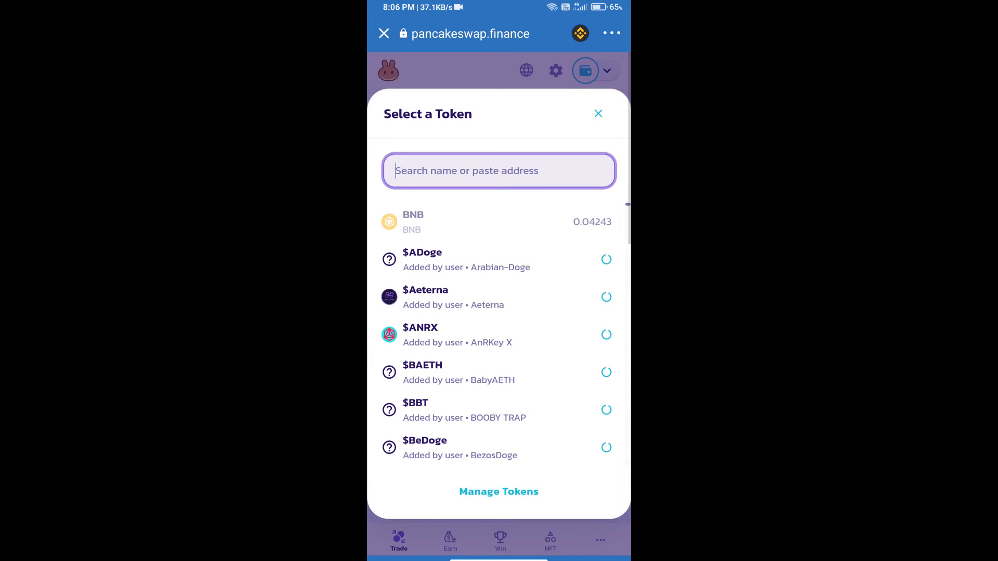
pyautogui.click(498, 170)
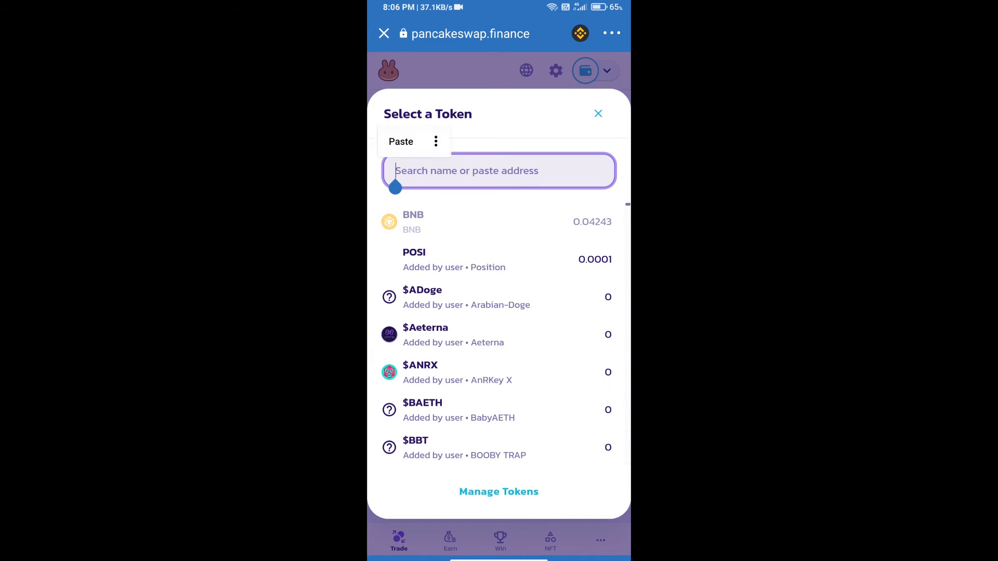
pyautogui.click(401, 141)
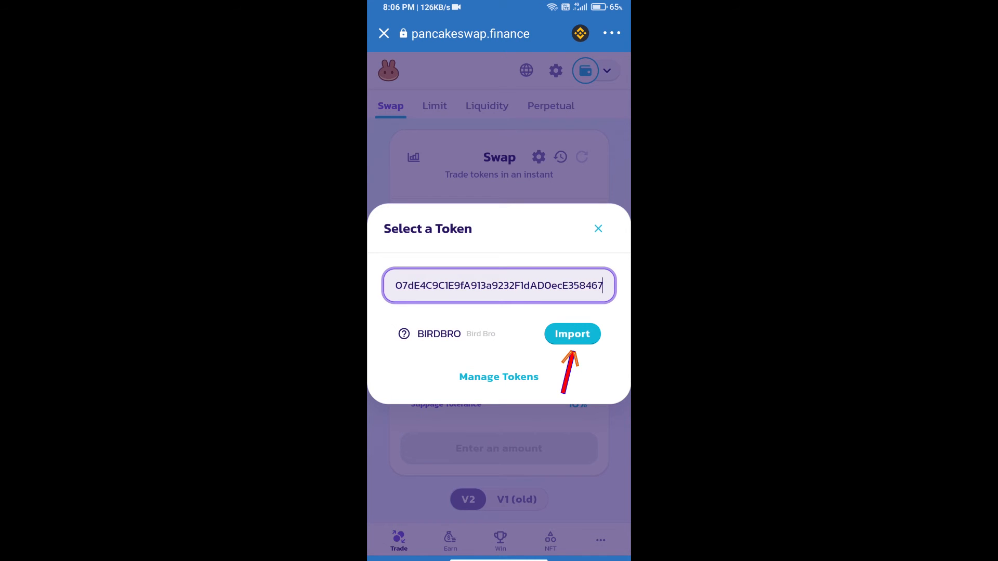
pyautogui.click(572, 334)
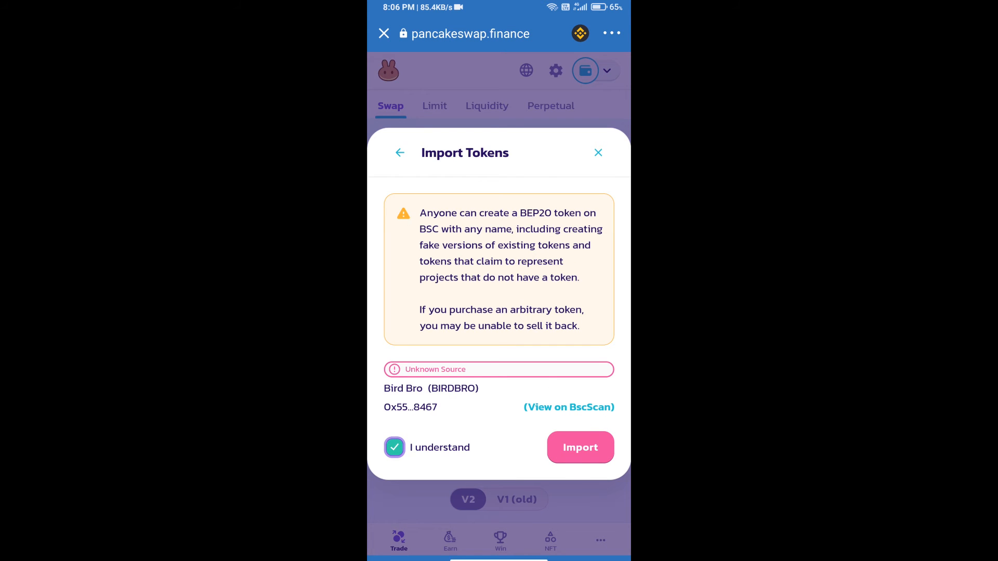
pyautogui.click(579, 448)
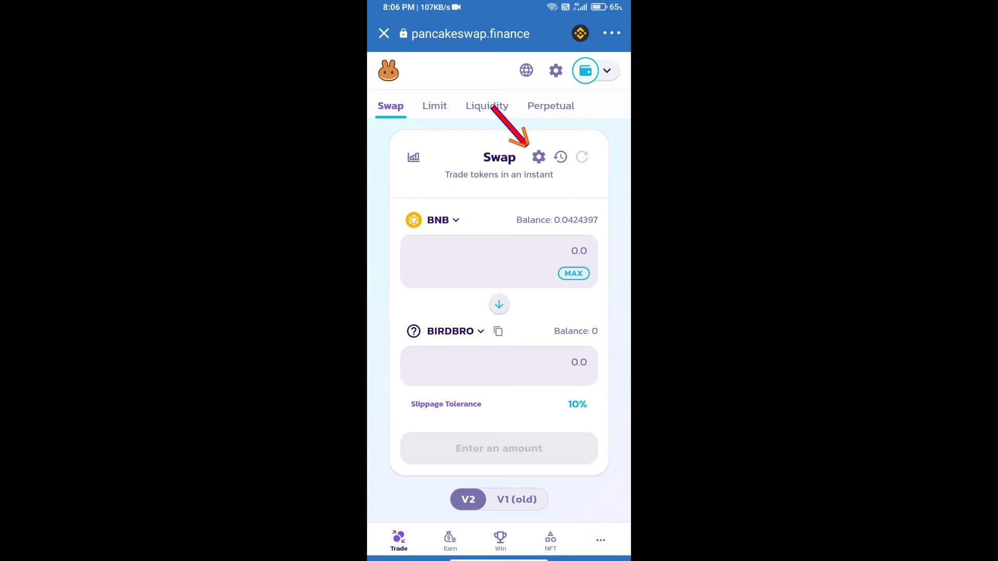
# Set a custom 12% slippage tolerance in PancakeSwap swap settings.
pyautogui.click(538, 156)
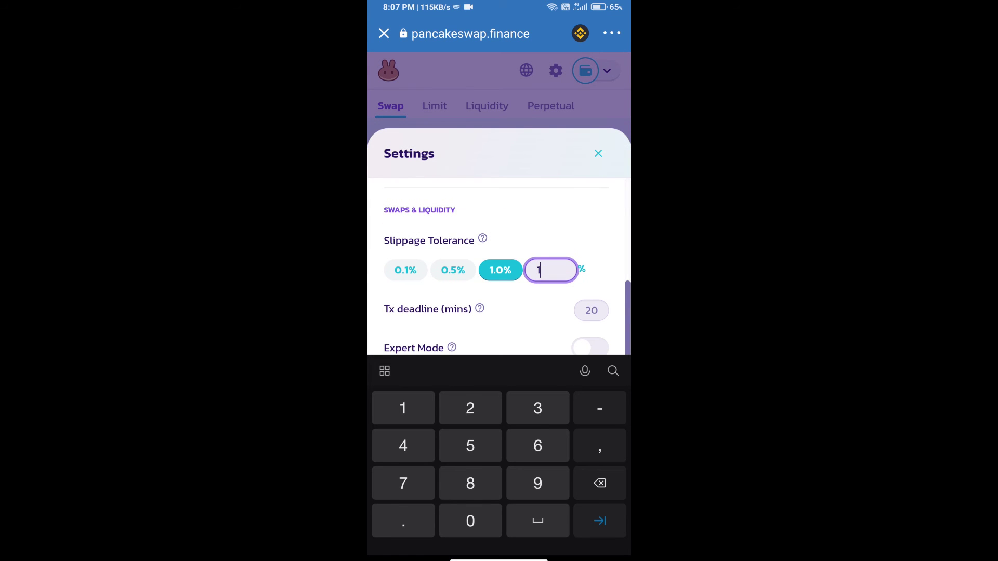
pyautogui.write('2')
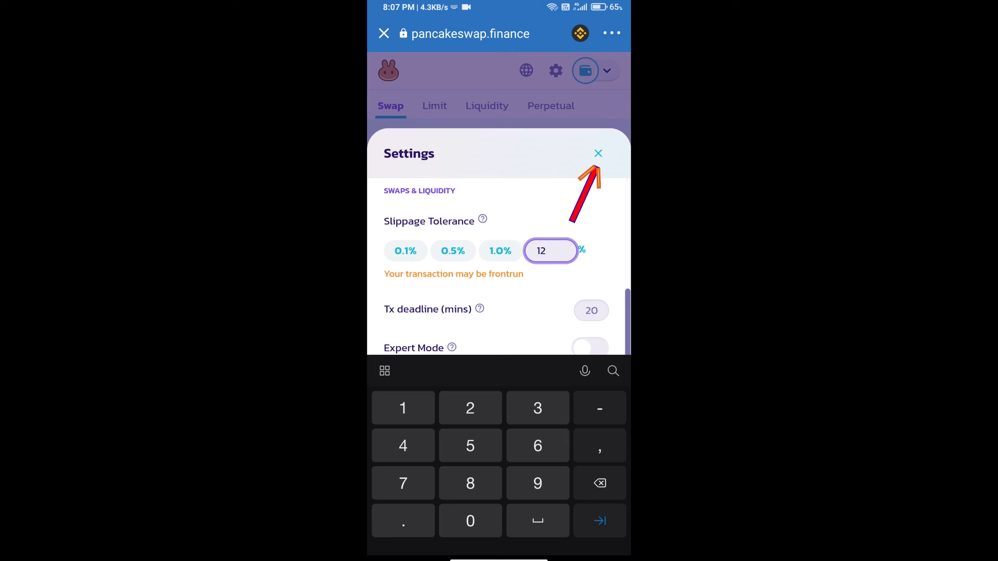
pyautogui.click(597, 154)
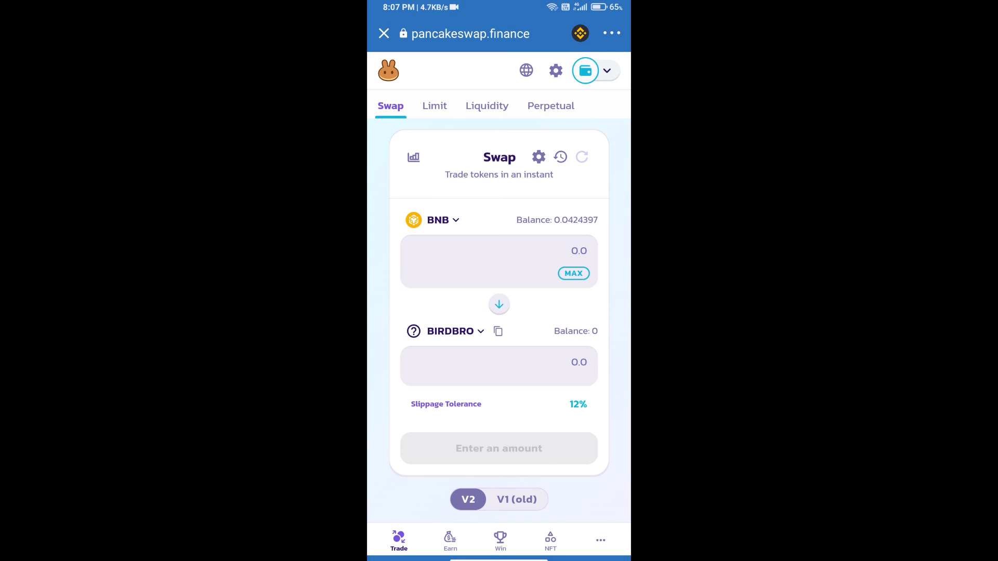
# Enter 100000 BIRDBRO as the amount to receive, then review and confirm the BNB swap.
pyautogui.click(499, 365)
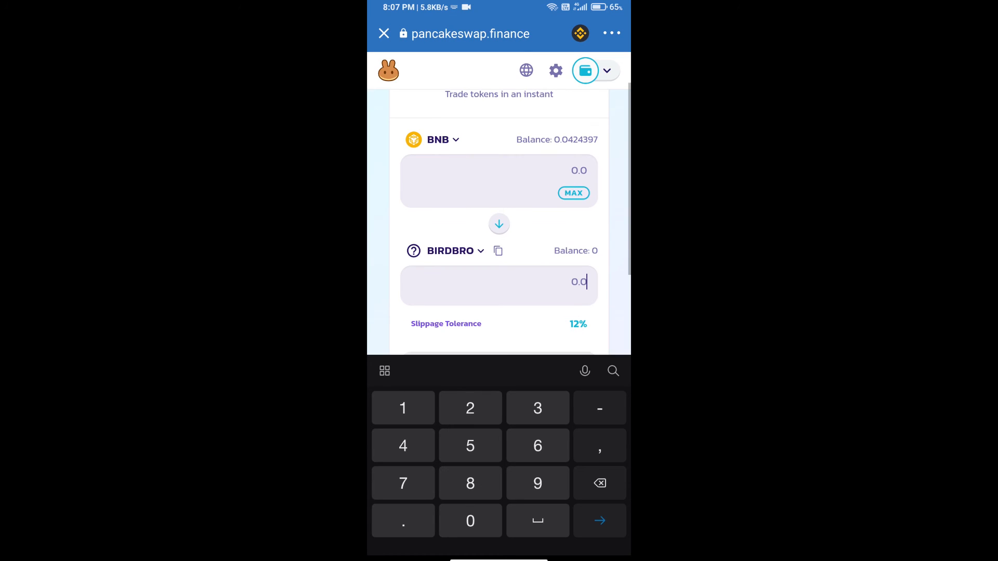
pyautogui.write('100000')
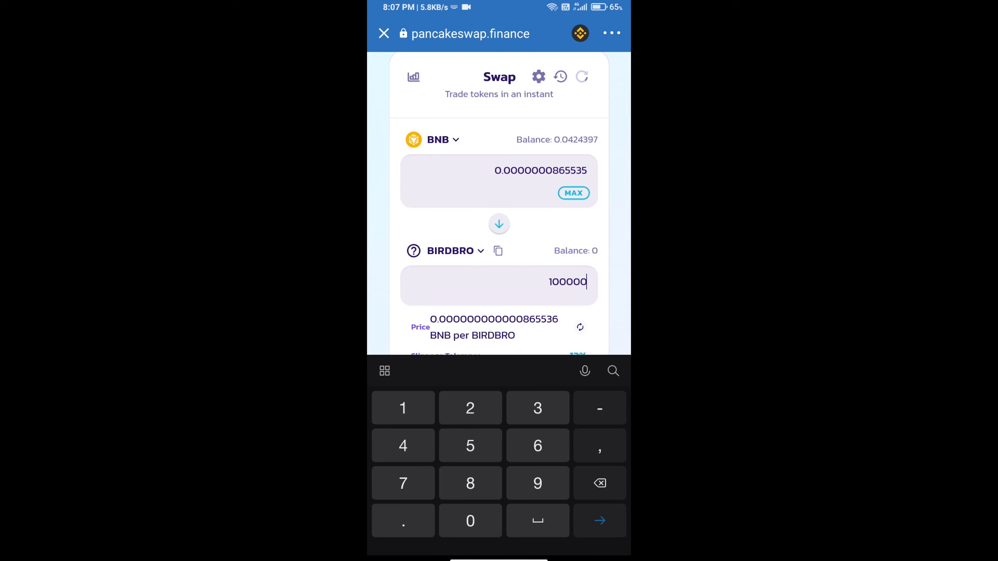
pyautogui.scroll(-3)
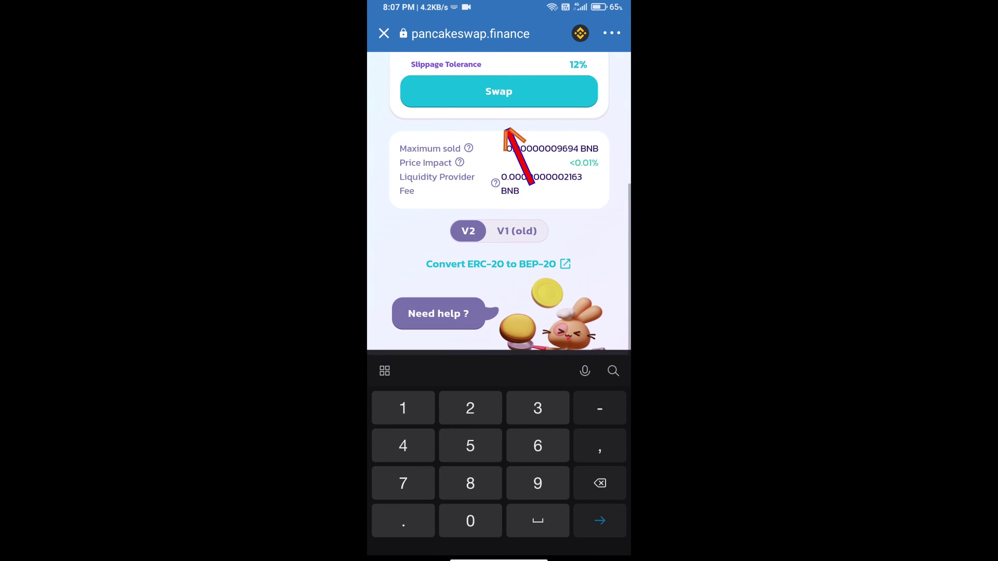
pyautogui.click(499, 91)
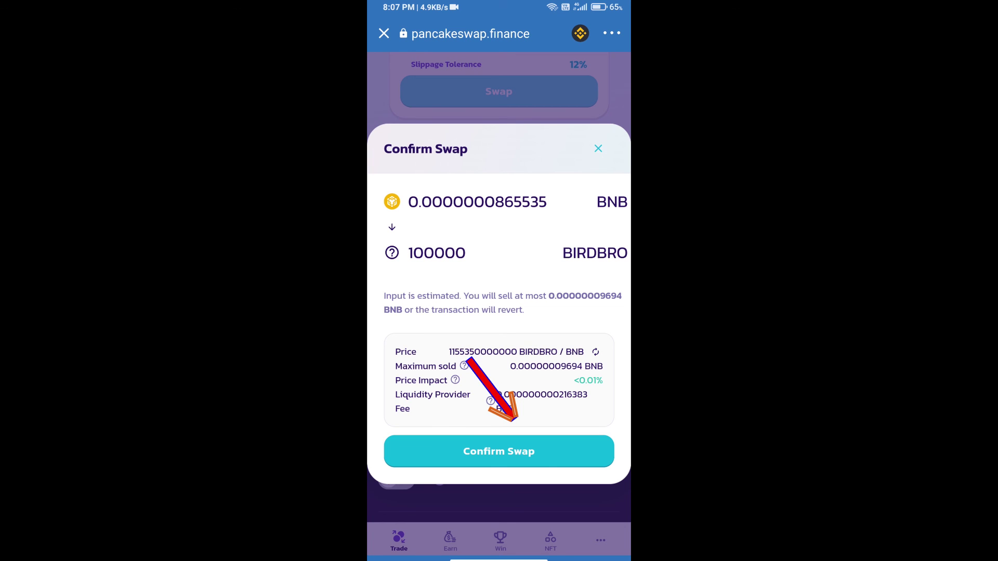
pyautogui.click(498, 451)
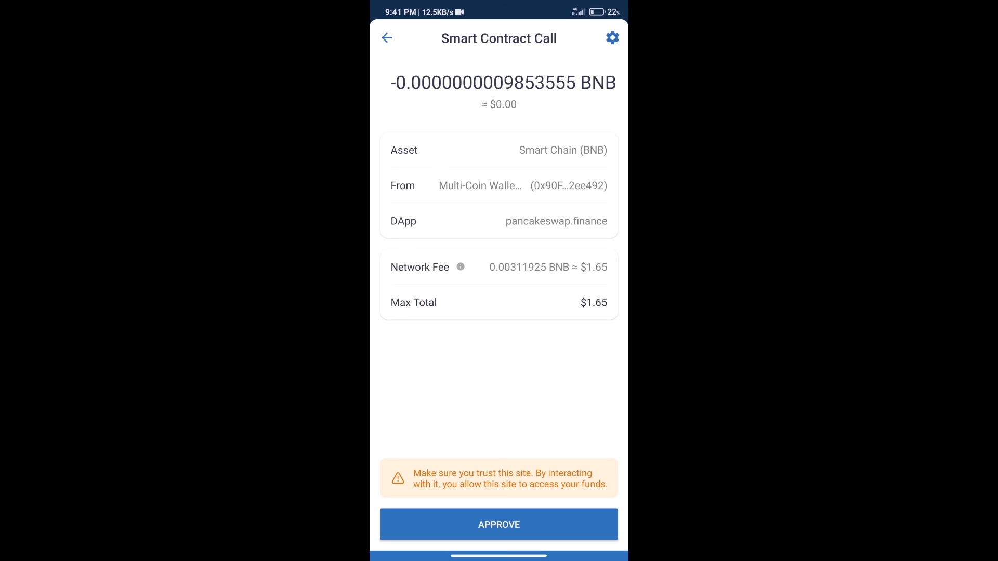